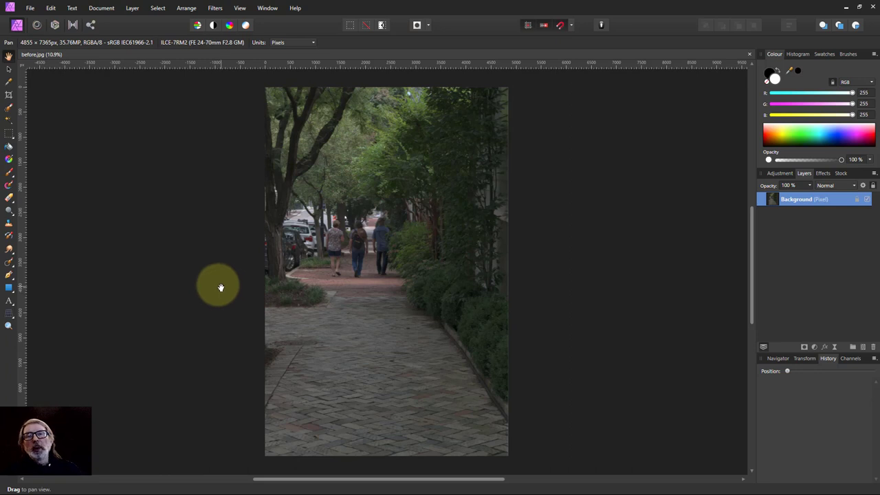
mouse_move(211, 283)
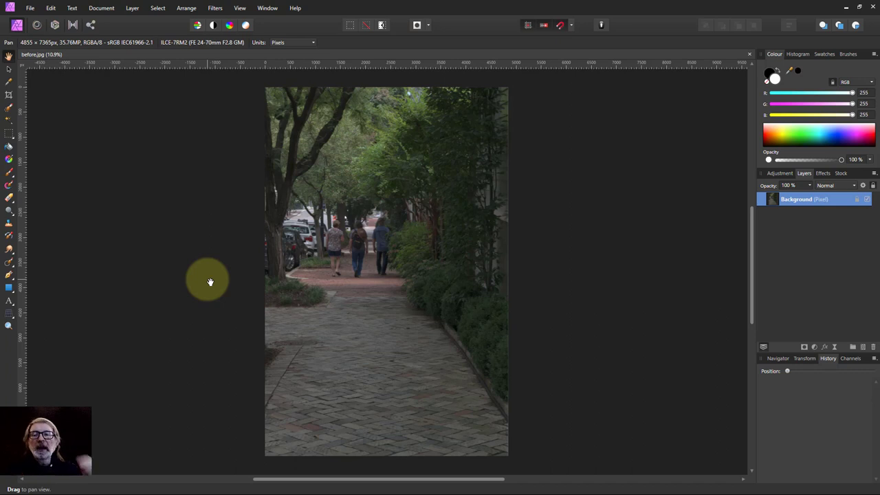
mouse_move(37, 259)
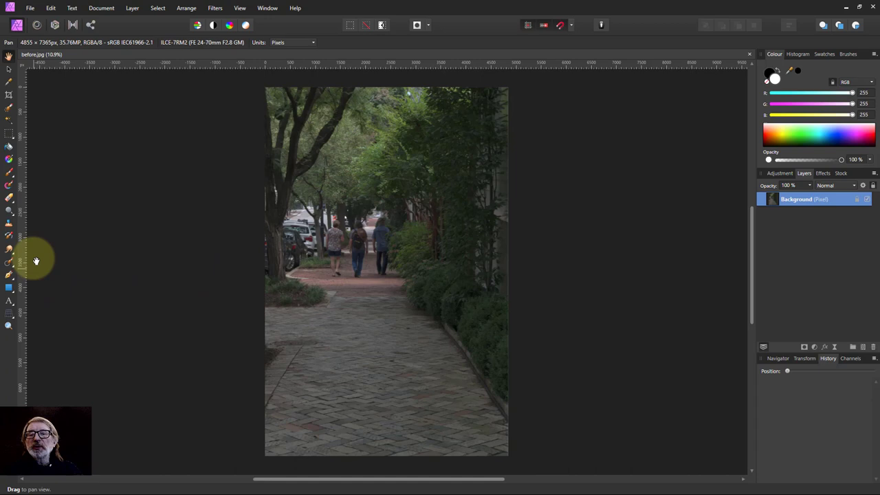
mouse_move(10, 217)
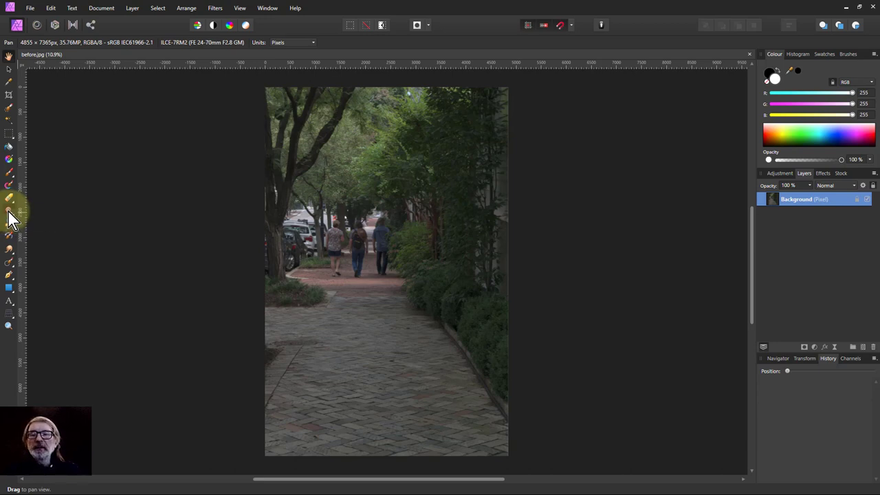
Step: Lighten the middle of the brick path with the Dodge Brush Tool
click(9, 209)
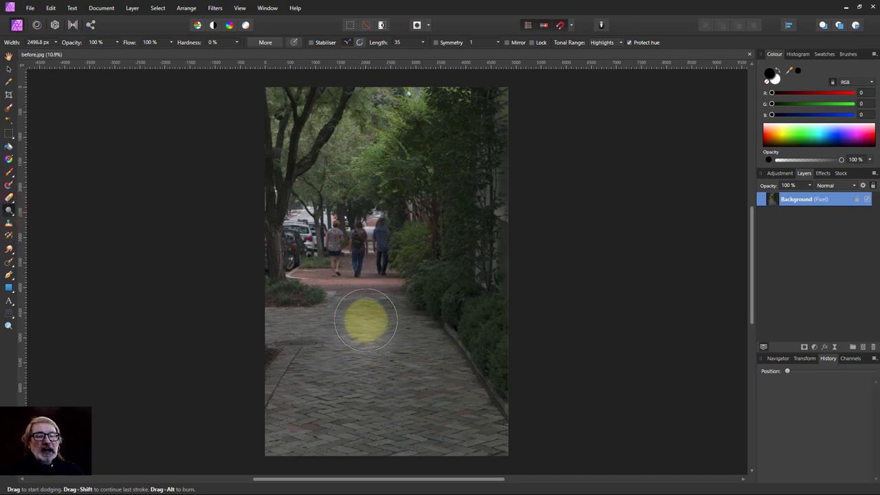
drag(364, 320, 385, 395)
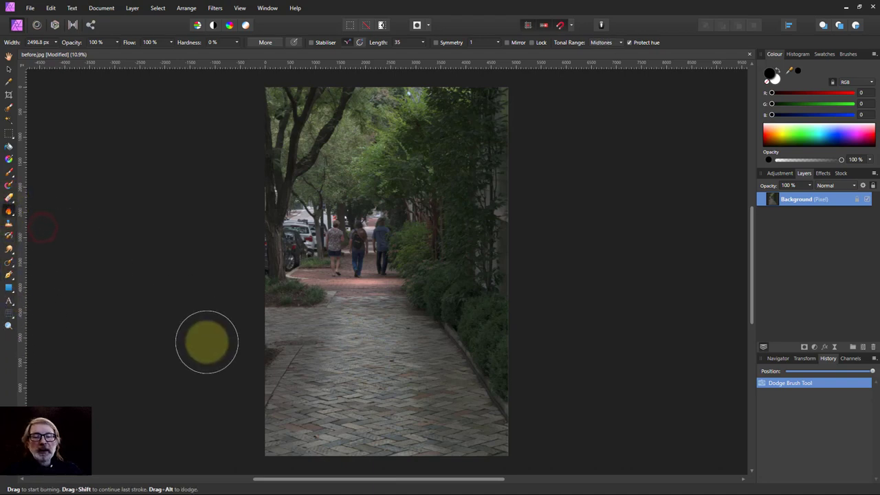
mouse_move(214, 371)
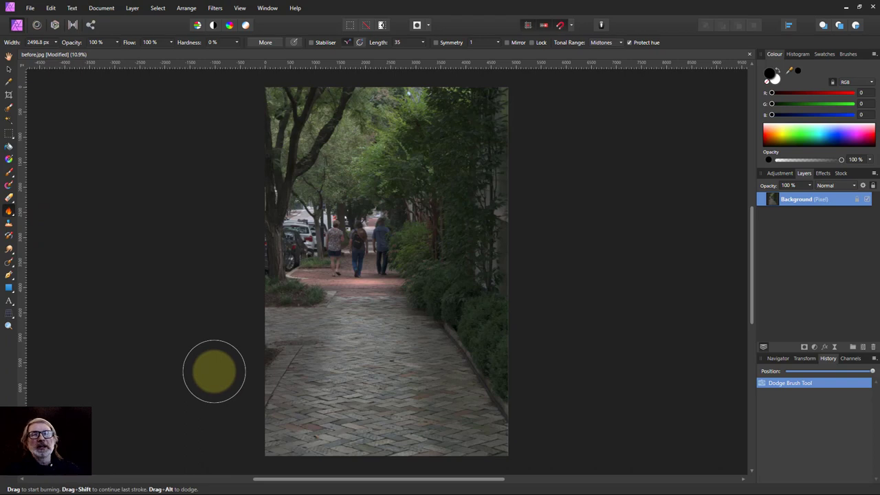
mouse_move(214, 371)
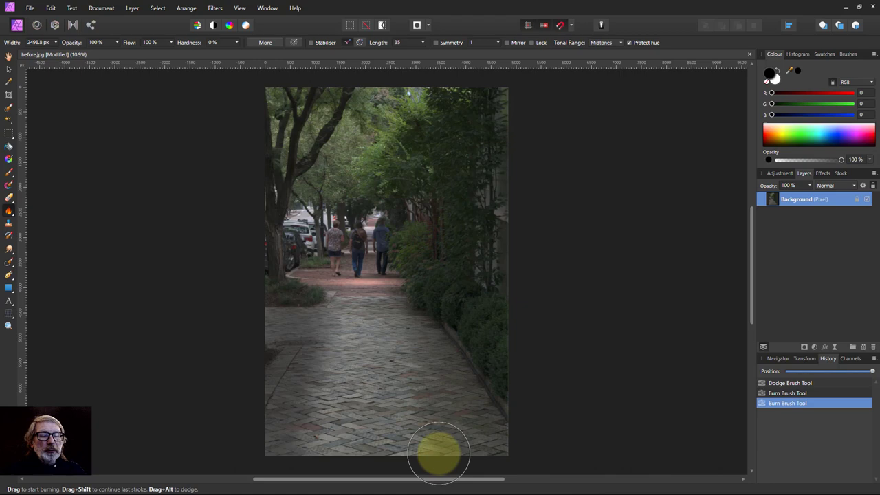
mouse_move(548, 439)
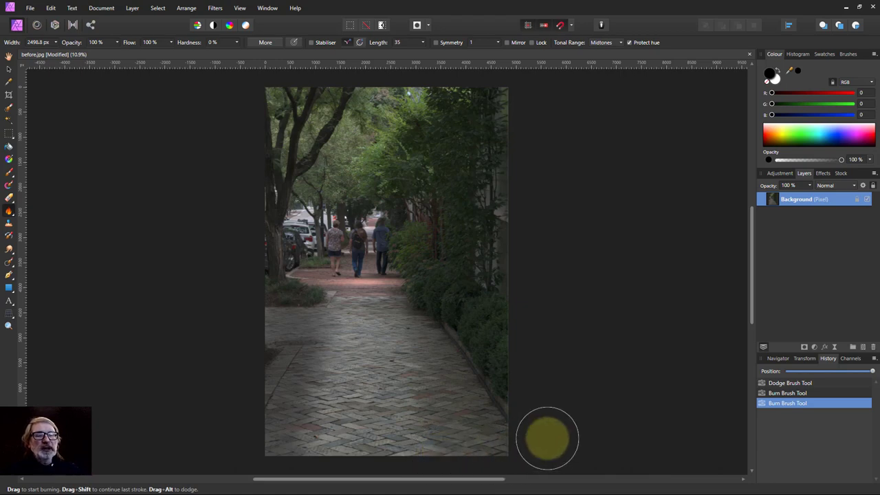
mouse_move(564, 398)
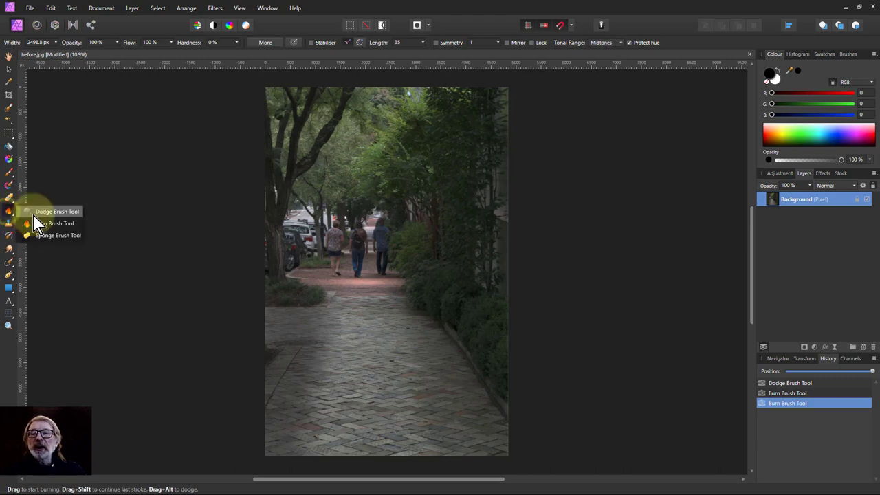
Step: Dodge the brick path from the bottom upward and over the walking people
click(58, 211)
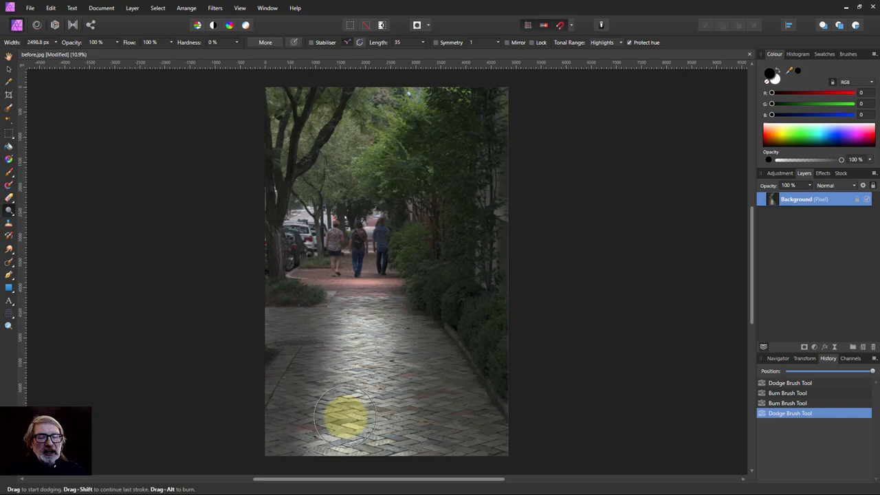
drag(347, 419, 347, 251)
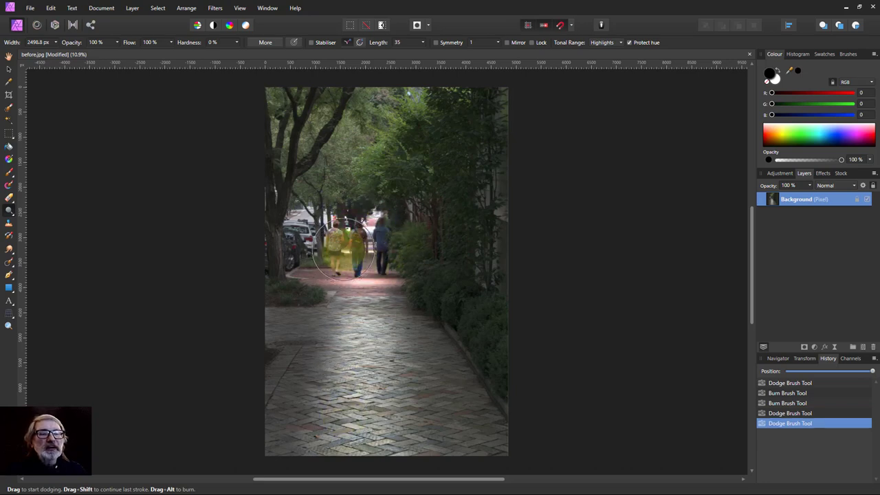
drag(343, 251, 376, 230)
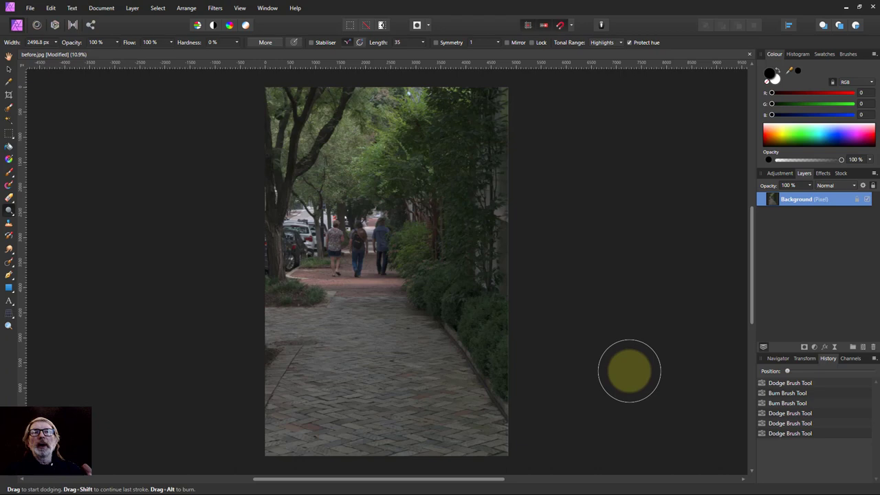
mouse_move(693, 337)
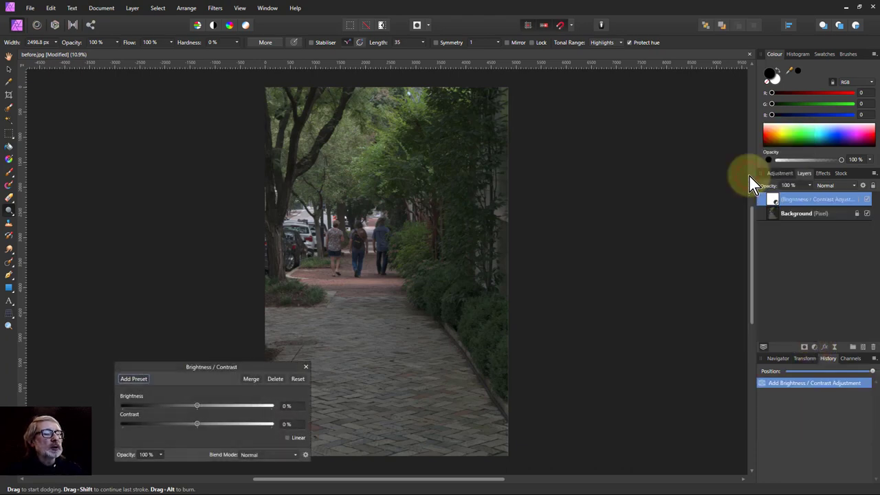
mouse_move(672, 218)
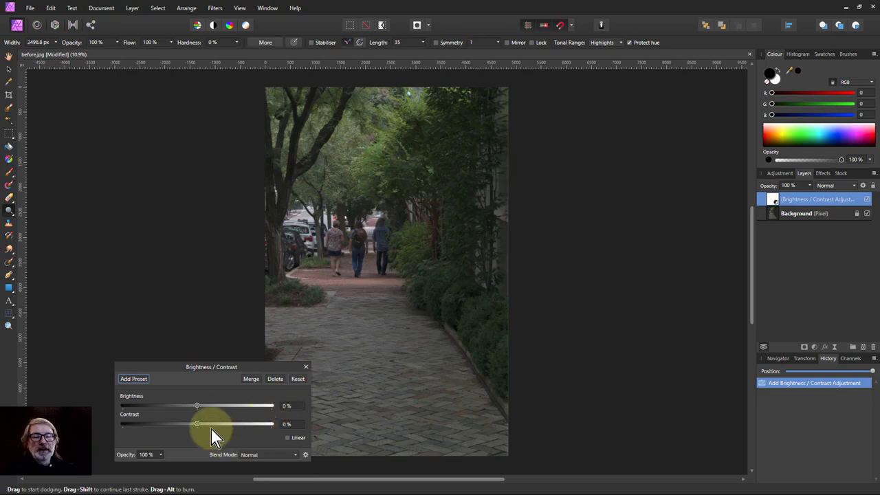
Step: Raise the Brightness/Contrast brightness to 100% and rename the layer 'Dodge Lightening'
drag(197, 406, 212, 405)
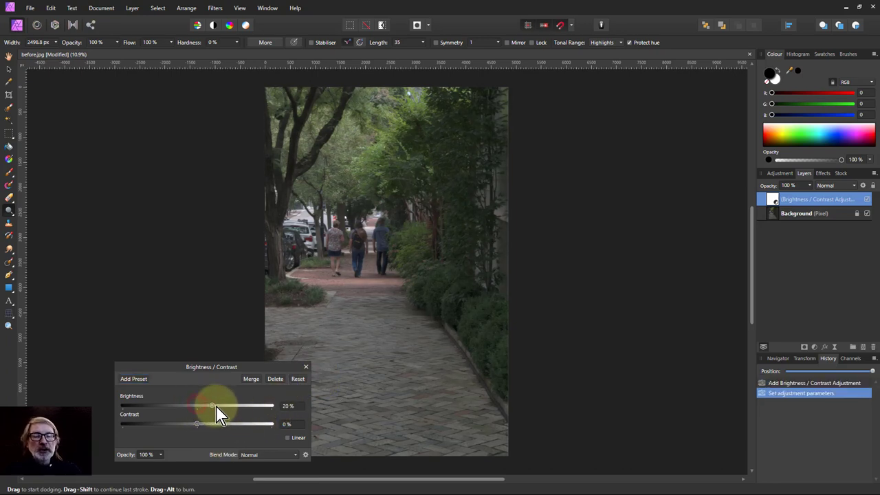
drag(212, 406, 271, 406)
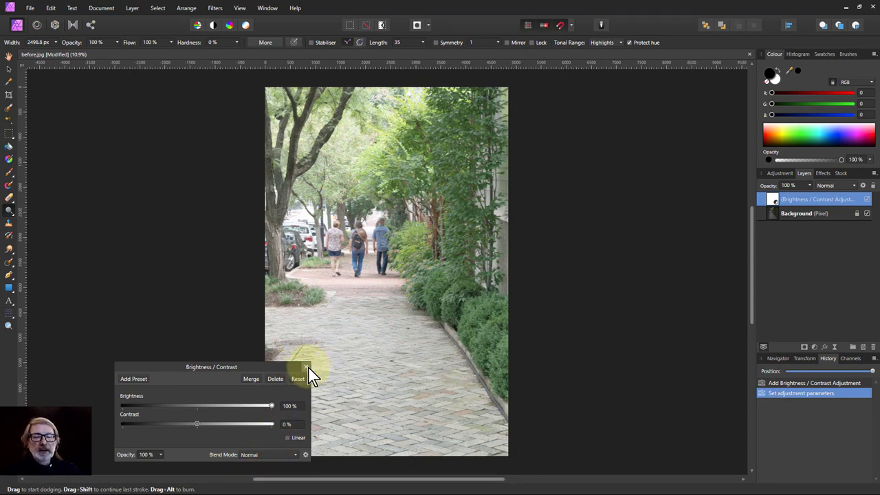
click(306, 367)
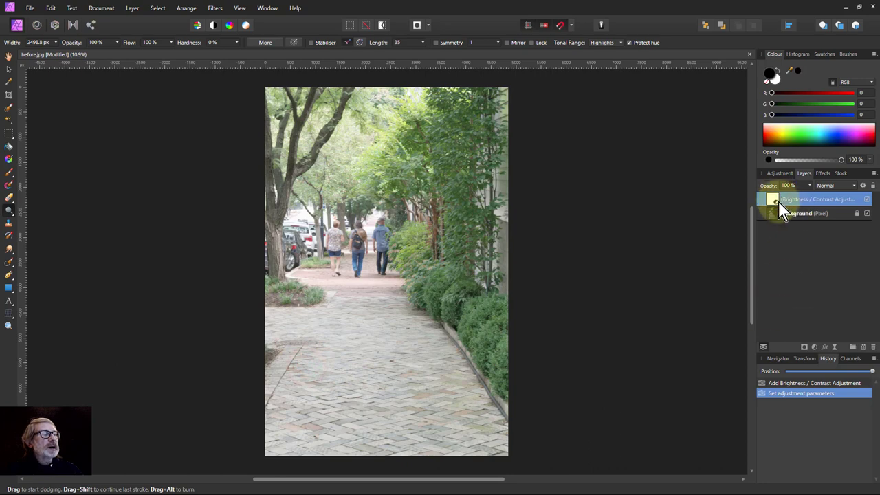
double_click(814, 213)
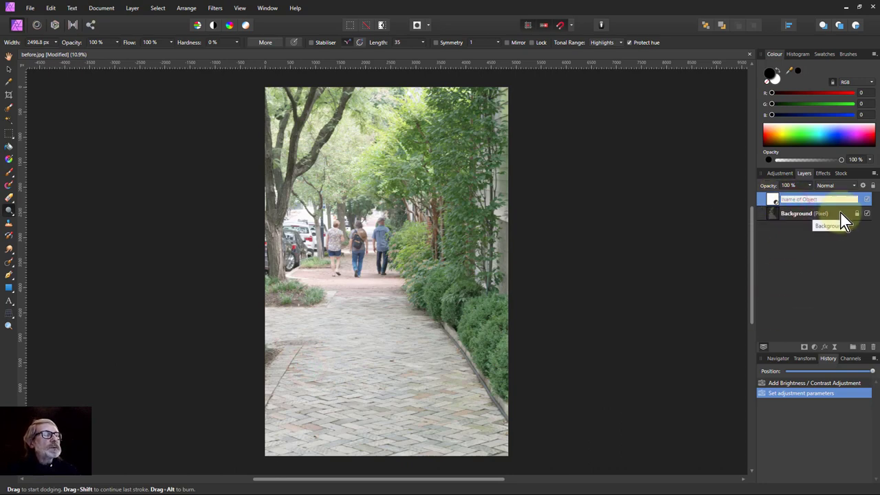
text(Dodge Lightening)
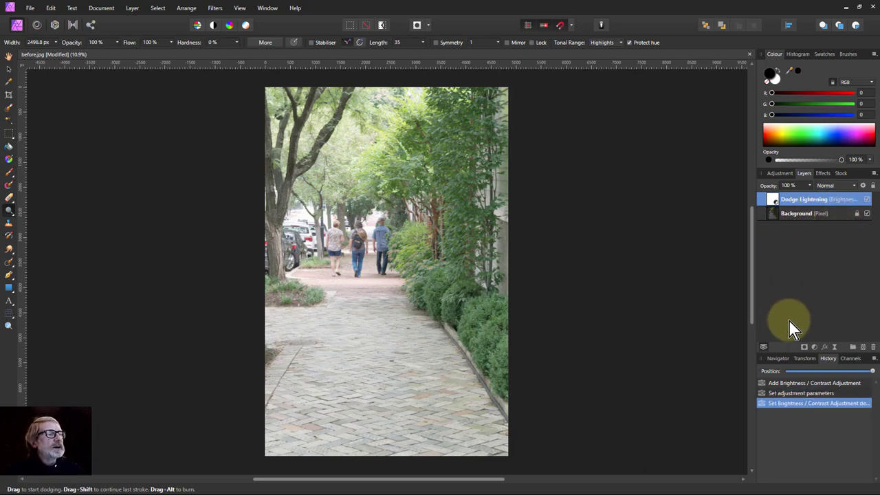
Step: Add a second Brightness/Contrast layer with brightness -100% and contrast about 72%
click(813, 346)
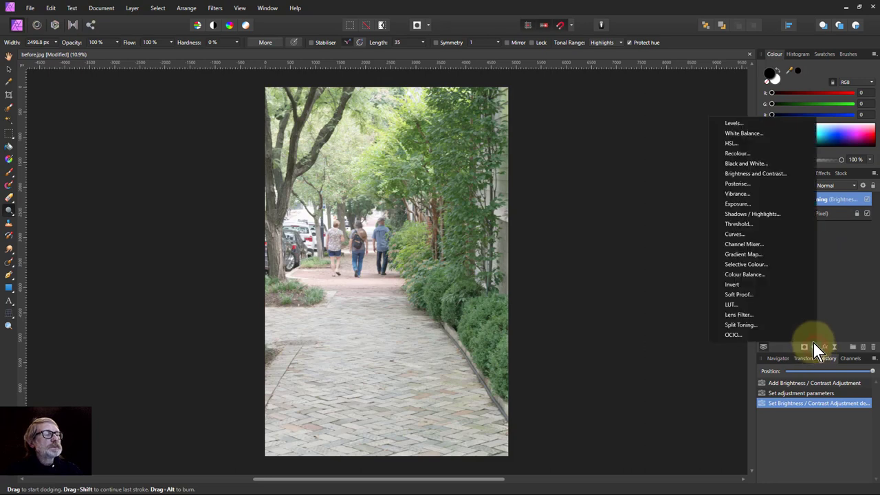
mouse_move(755, 173)
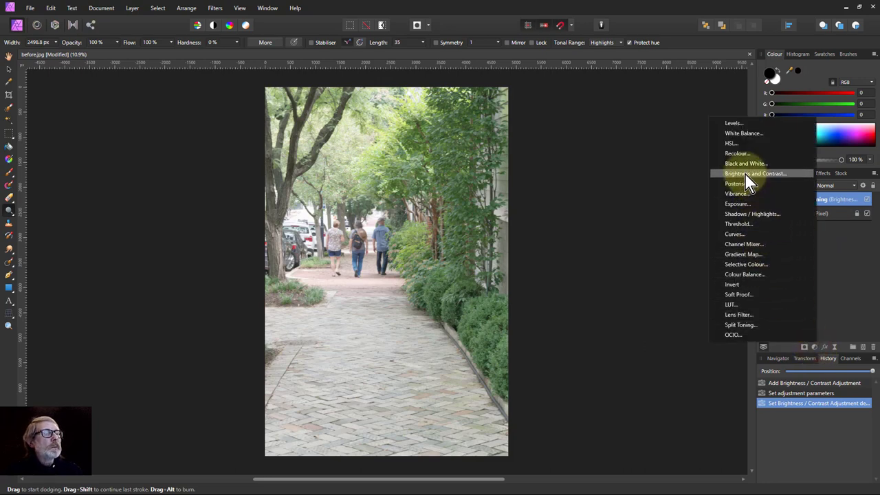
click(755, 173)
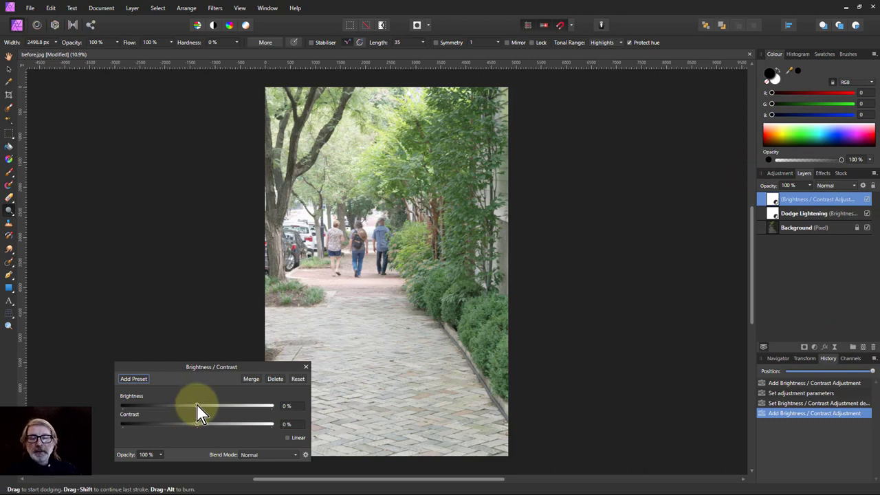
drag(197, 405, 122, 405)
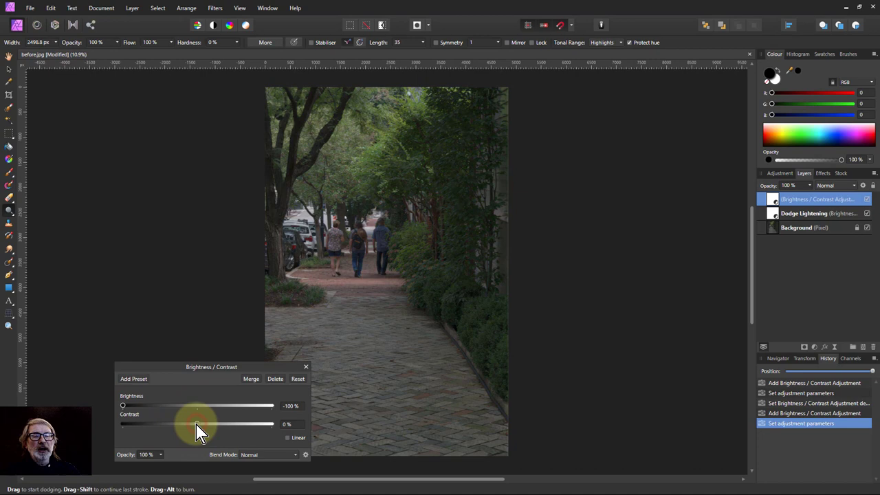
drag(197, 424, 227, 424)
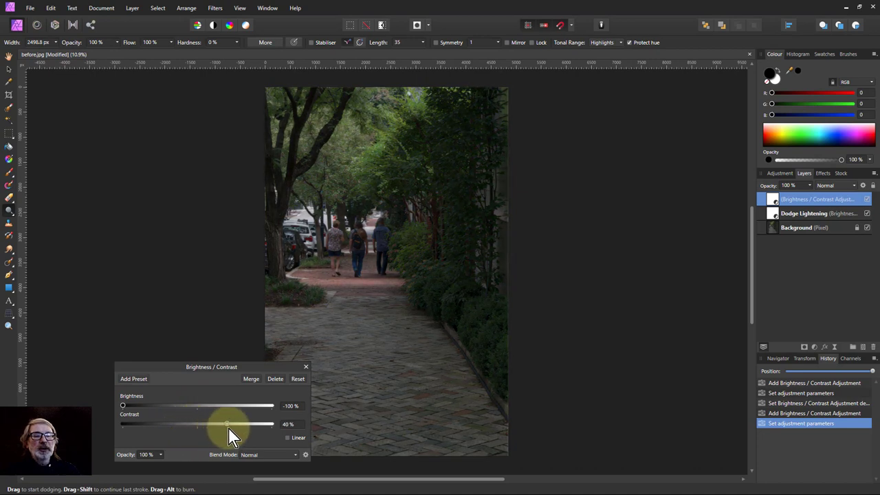
drag(227, 424, 255, 424)
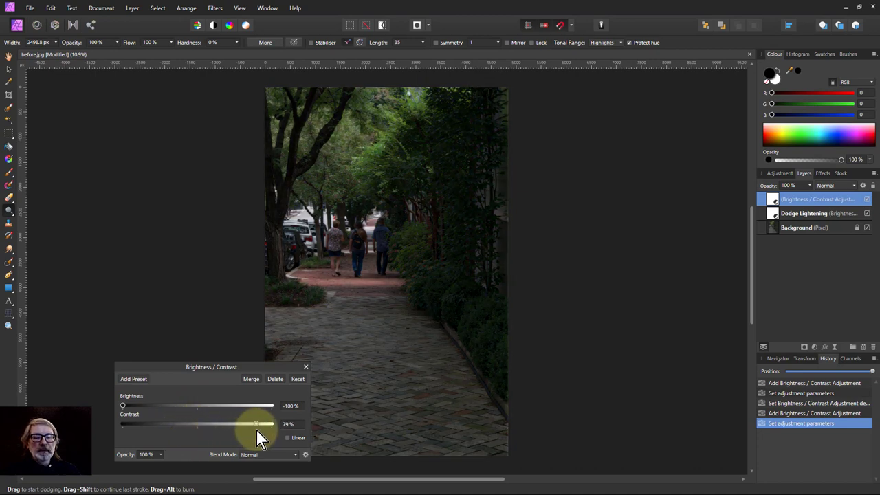
drag(255, 424, 251, 424)
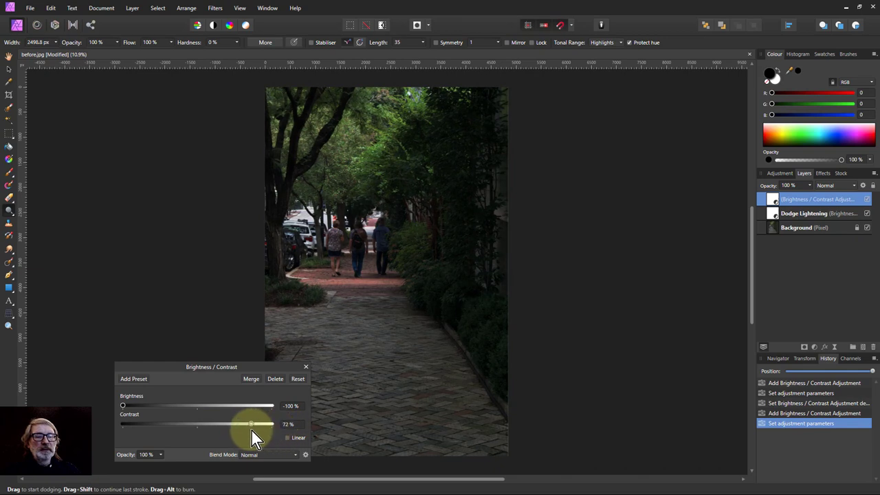
mouse_move(313, 365)
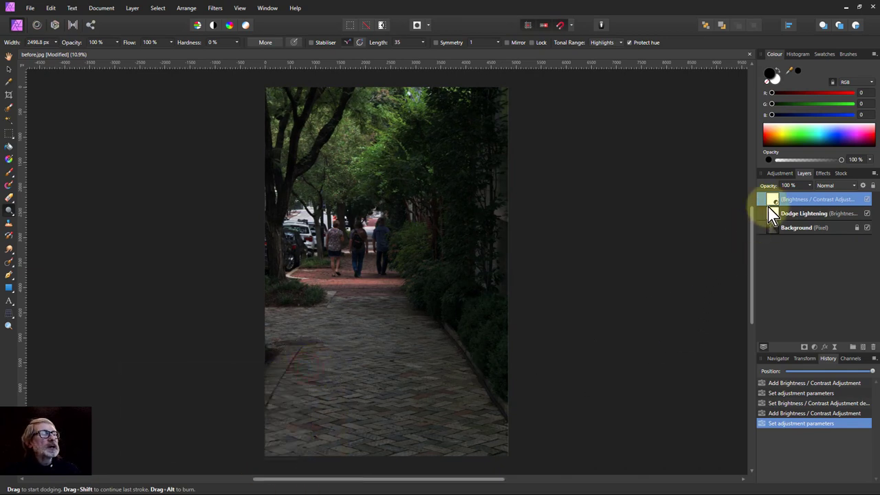
mouse_move(777, 226)
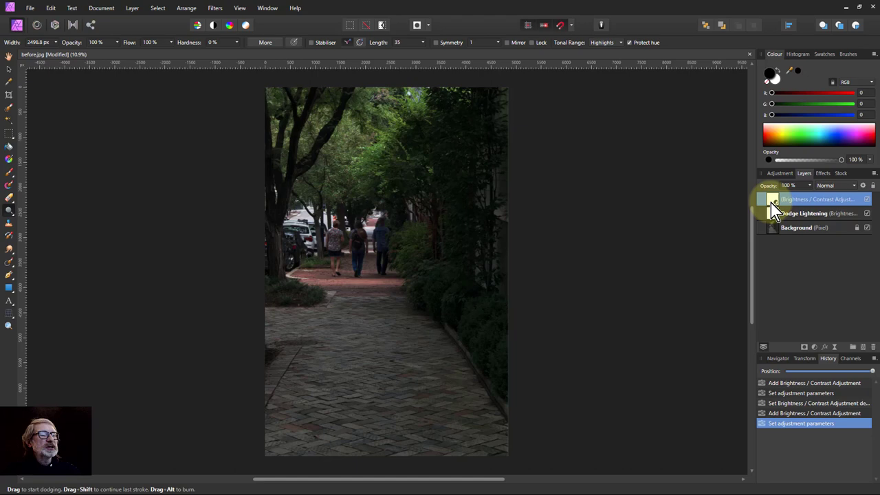
mouse_move(775, 210)
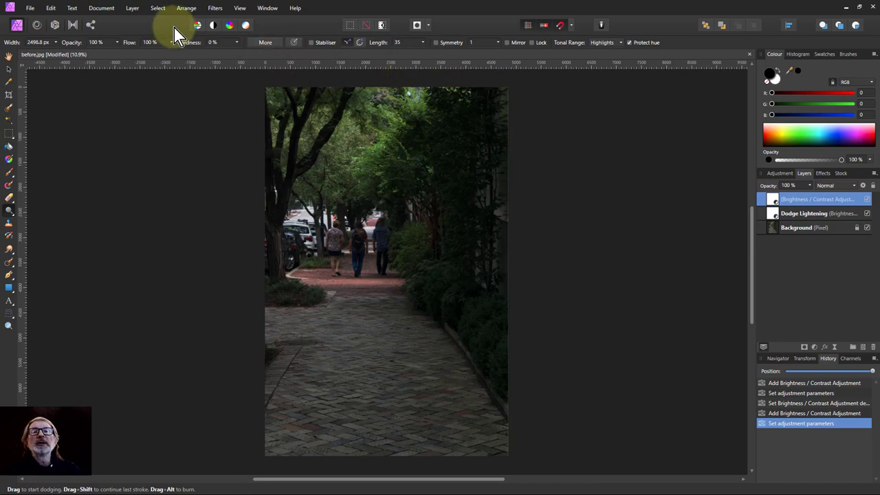
Step: Invert the top adjustment layer's mask with Layer > Invert, then select Dodge Lightening
click(132, 8)
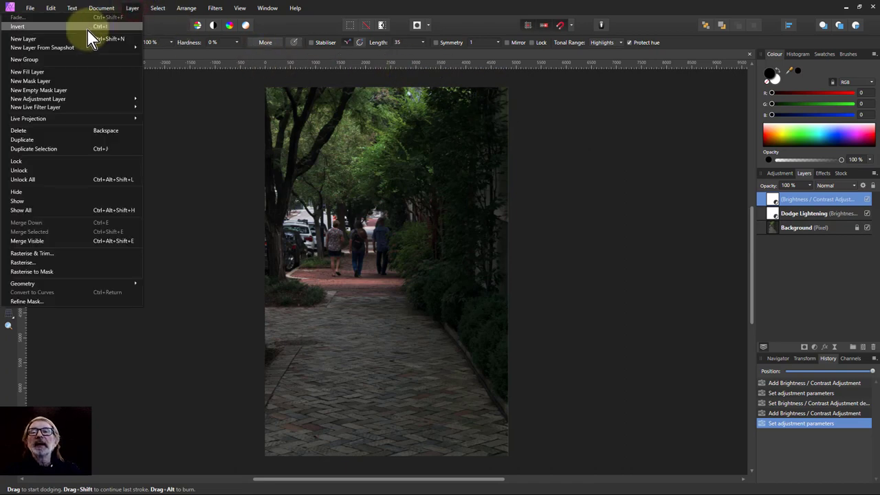
mouse_move(82, 35)
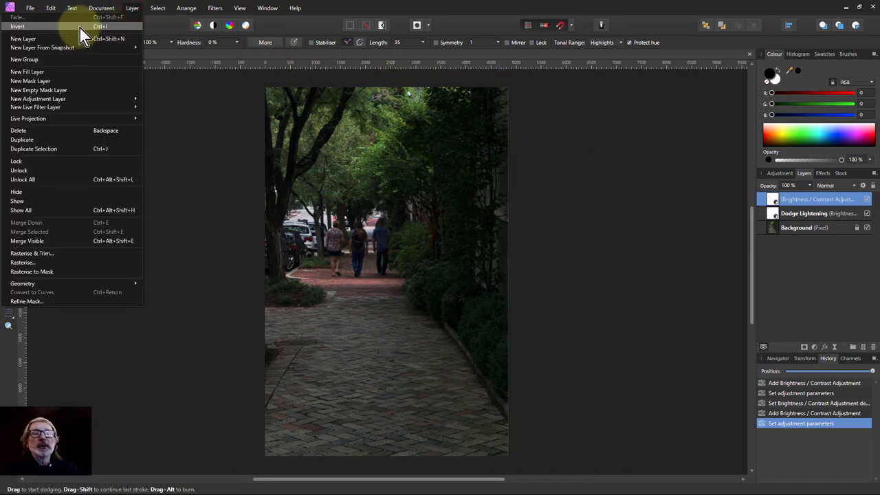
click(16, 25)
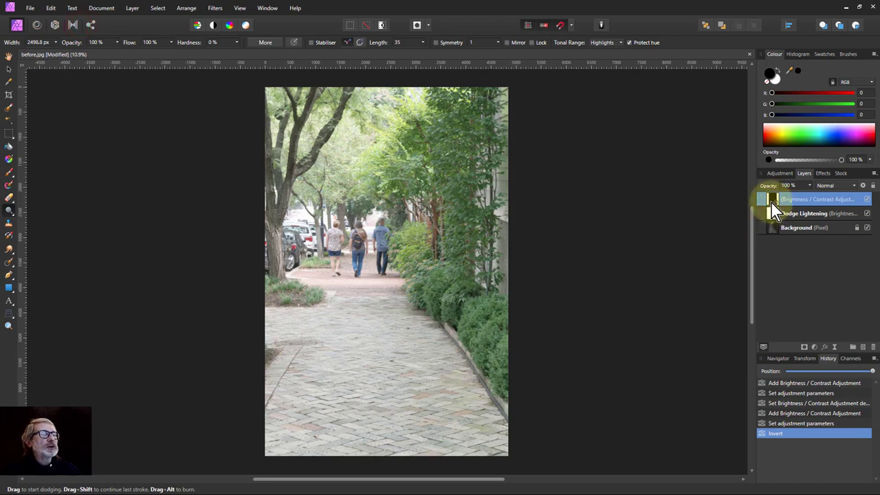
mouse_move(776, 206)
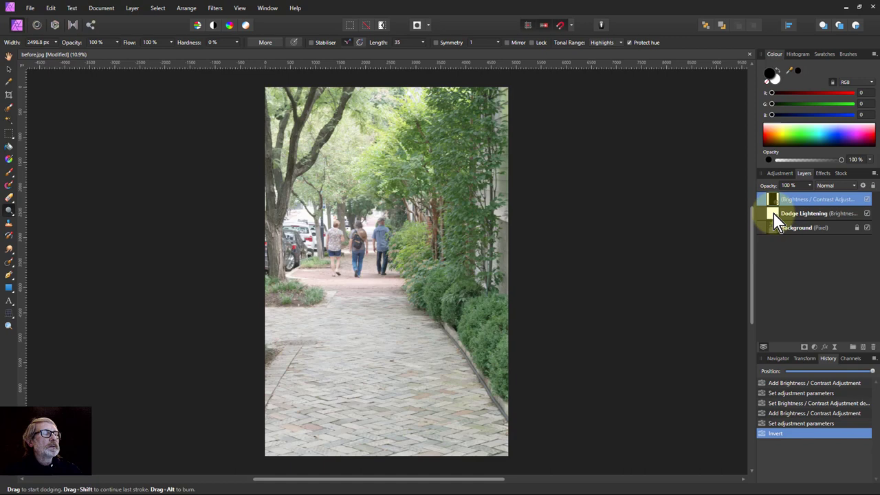
click(805, 213)
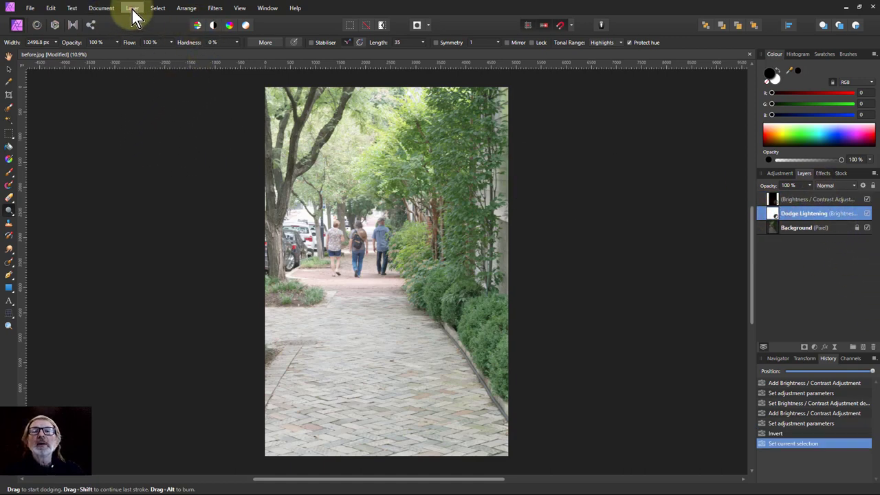
Step: Invert the Dodge Lightening mask and rename the top layer 'Burn Darkening'
click(132, 8)
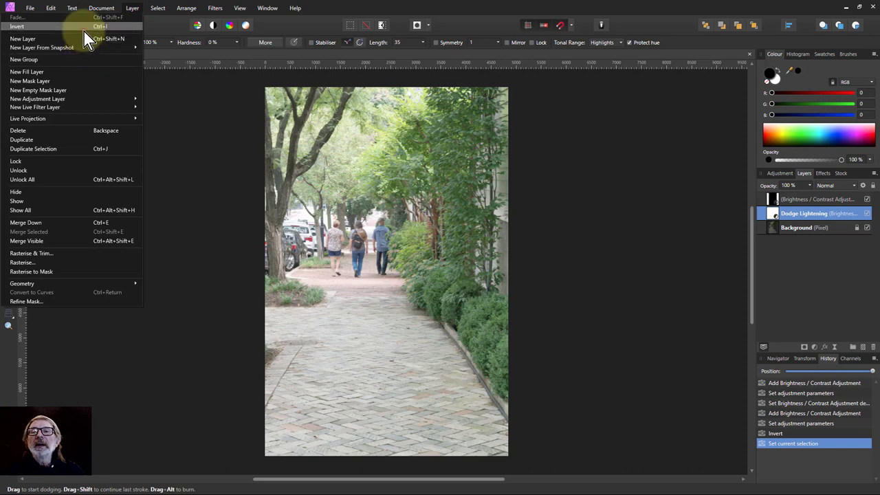
click(16, 26)
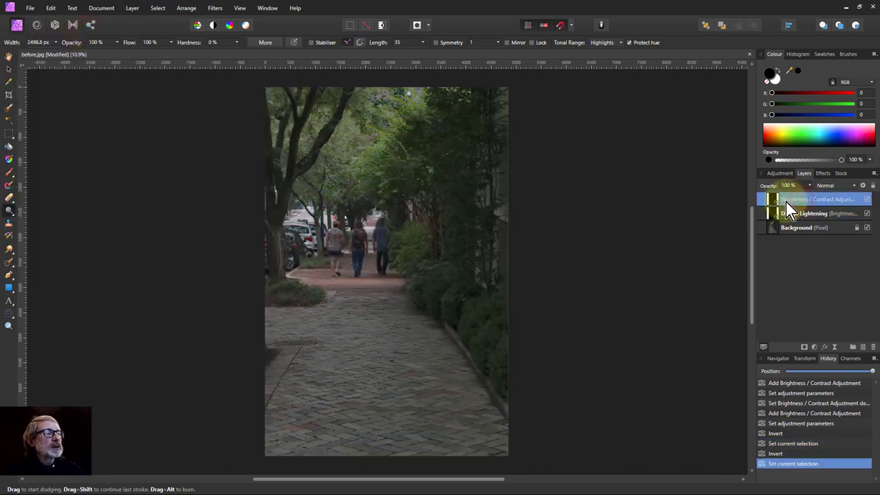
double_click(818, 198)
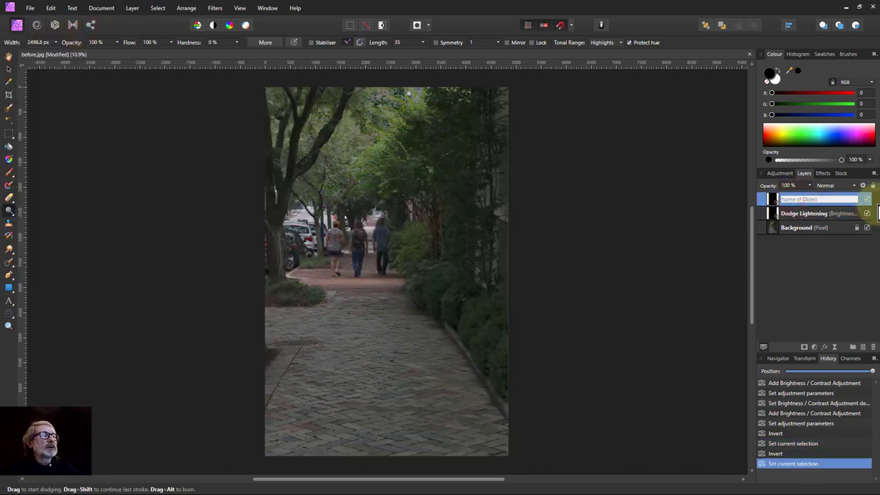
text(Burn)
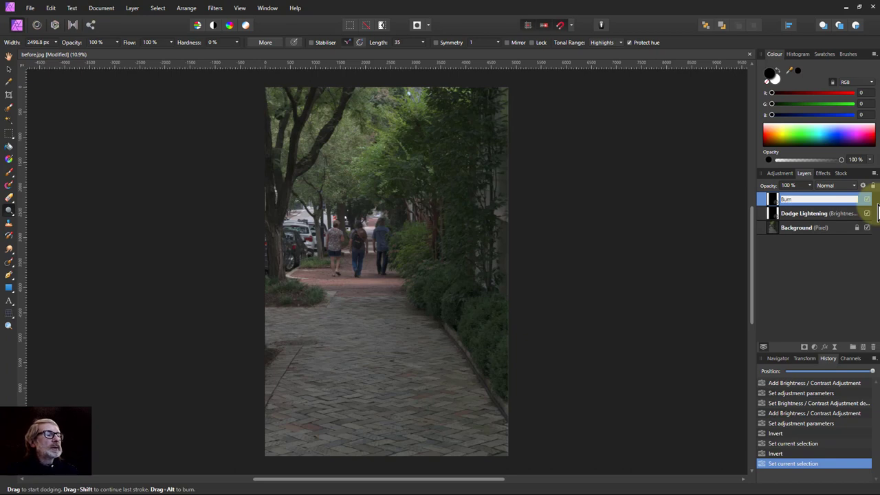
text(DA)
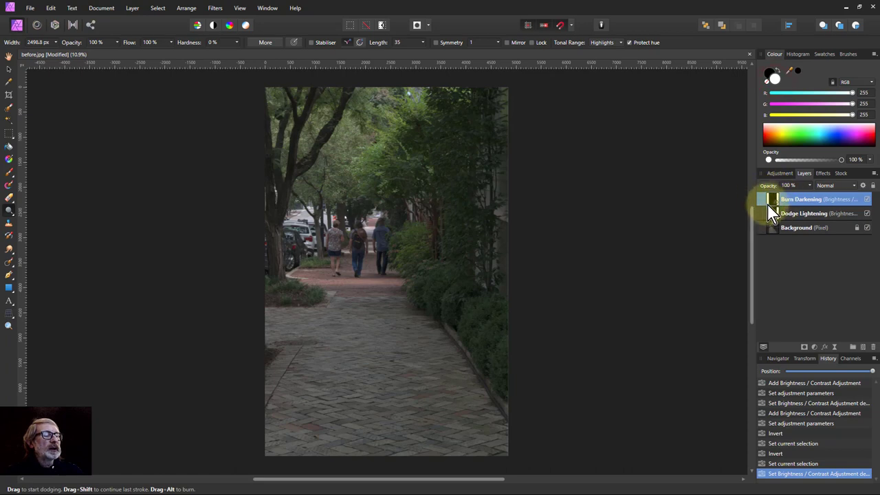
mouse_move(781, 203)
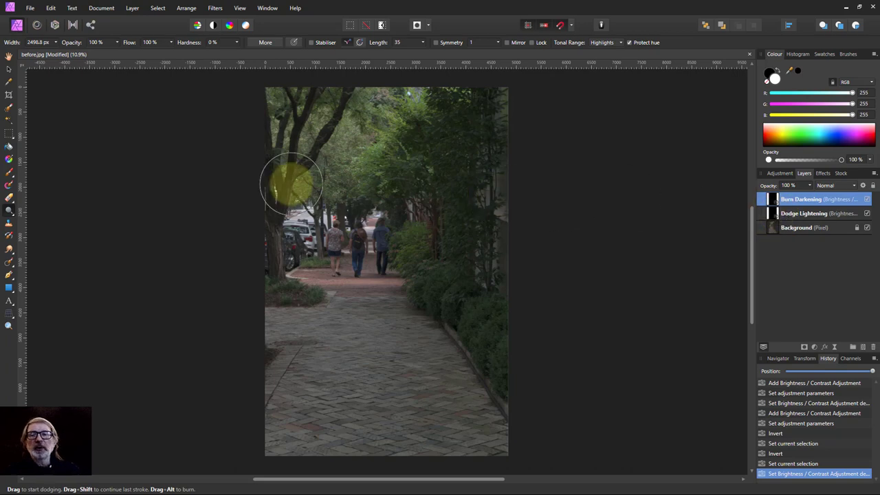
mouse_move(15, 223)
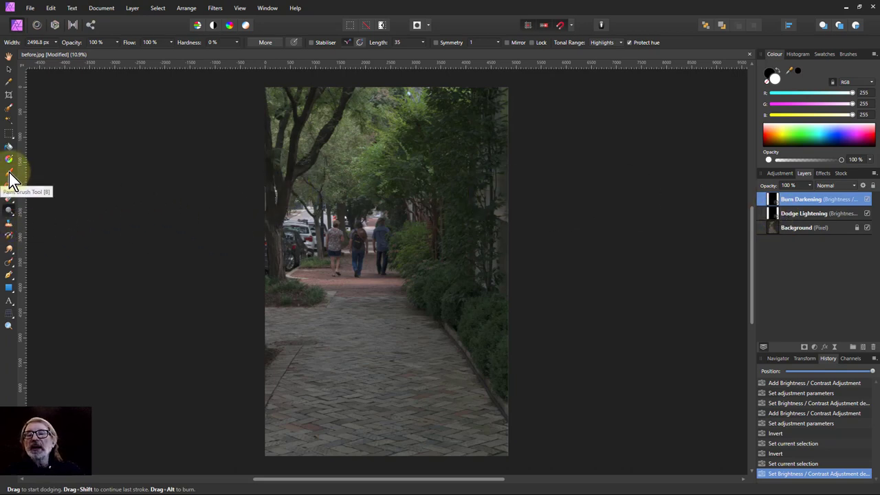
Step: Switch to the Paint Brush Tool for painting the Burn Darkening mask
click(10, 174)
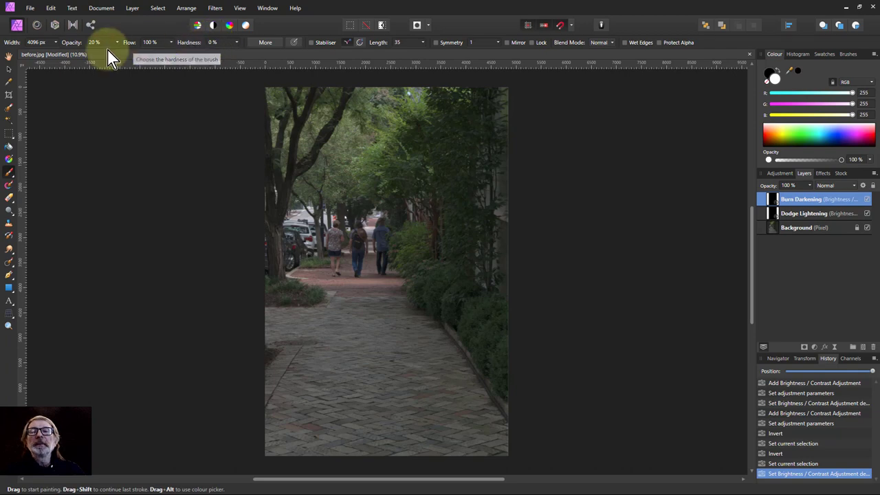
mouse_move(284, 305)
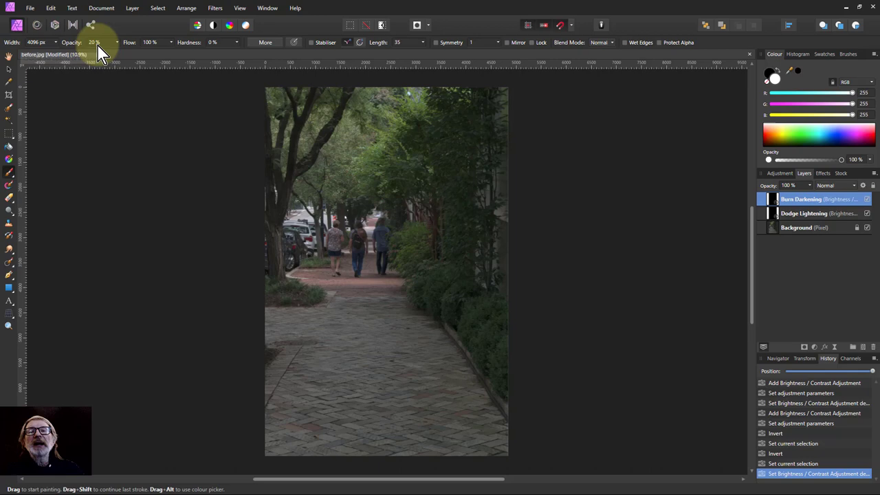
mouse_move(94, 42)
text(10)
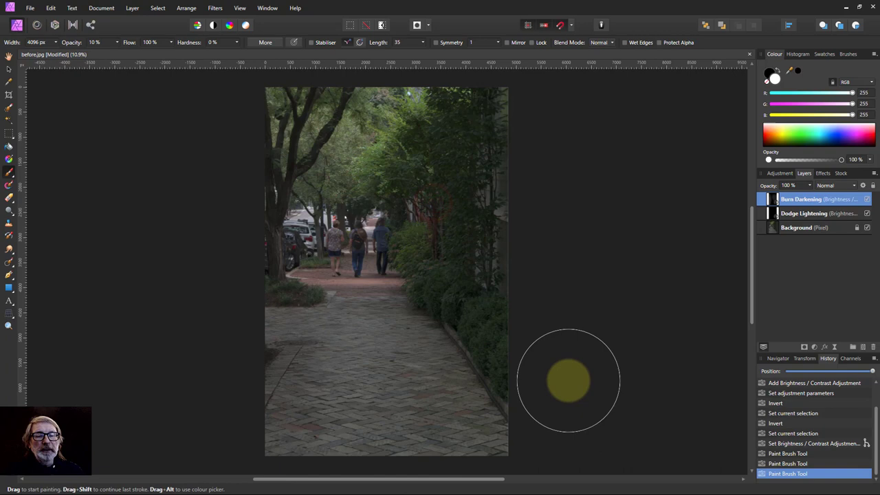
mouse_move(521, 299)
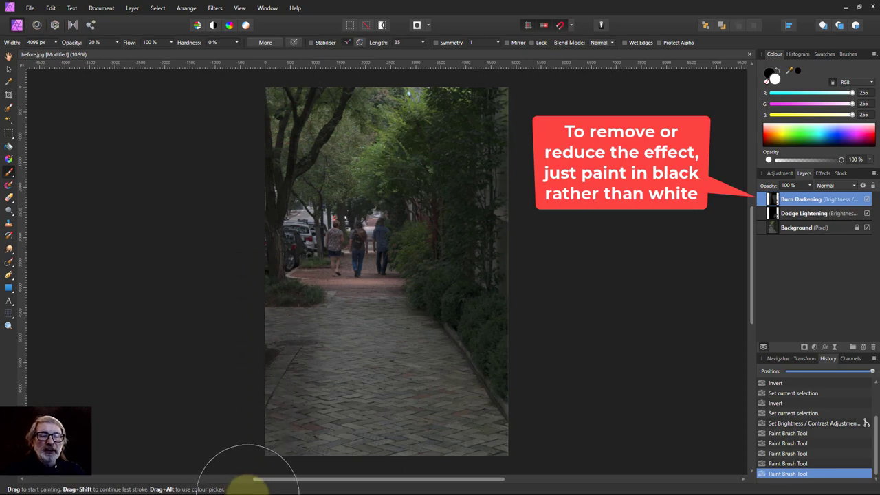
mouse_move(559, 445)
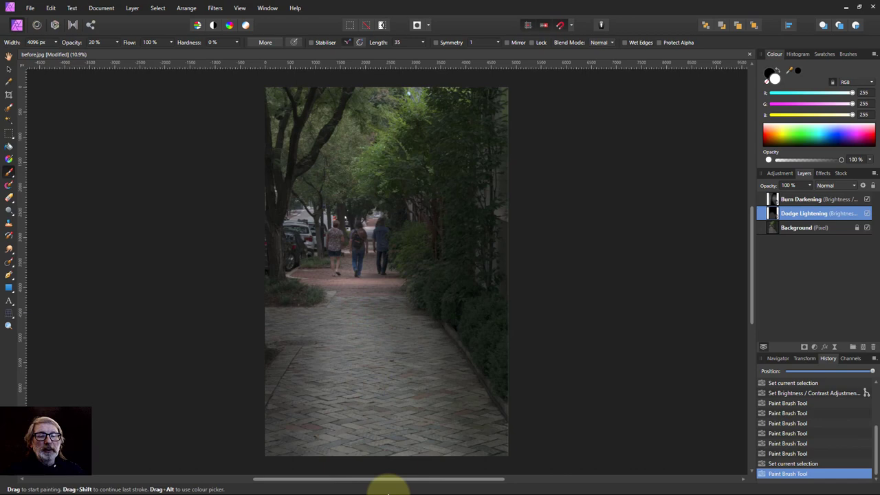
Step: Paint a white stroke on the Dodge Lightening mask over the brick path
click(354, 316)
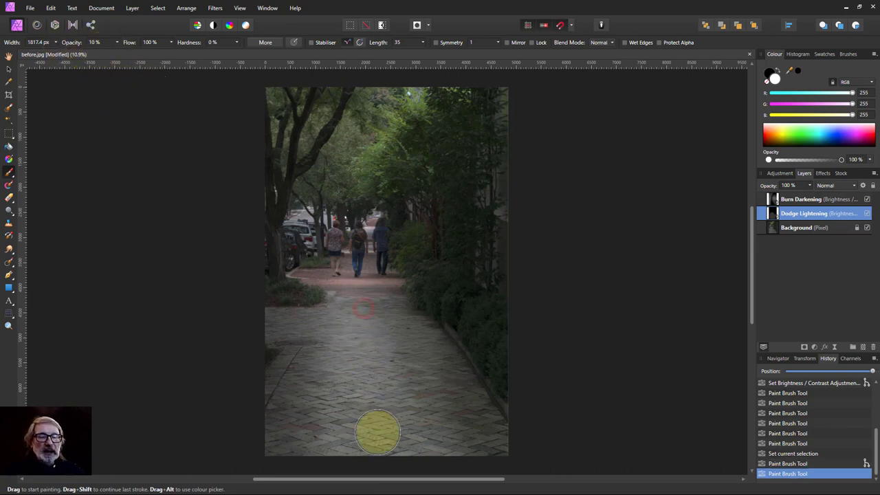
mouse_move(370, 302)
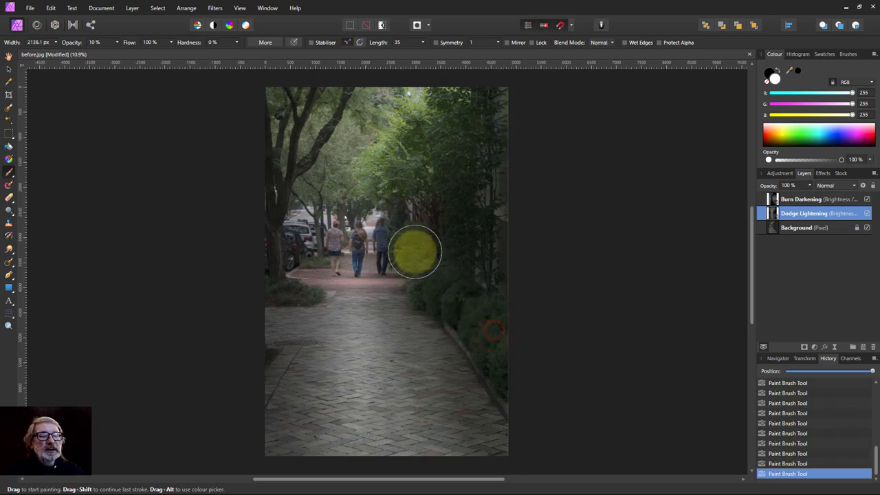
mouse_move(431, 249)
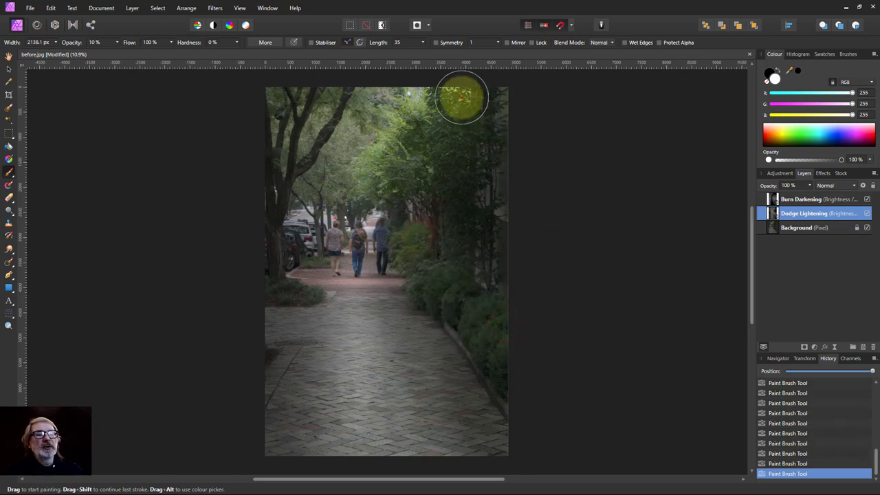
mouse_move(27, 124)
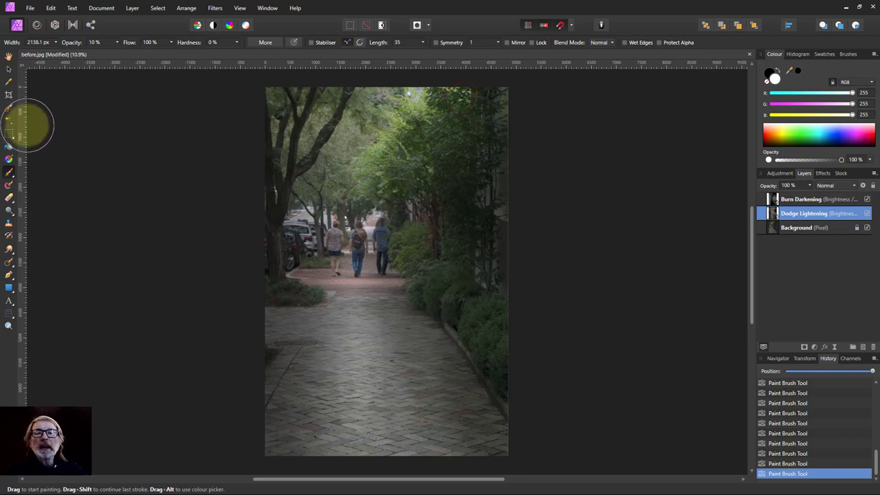
Step: Make Burn Darkening the active layer for mask painting
click(818, 198)
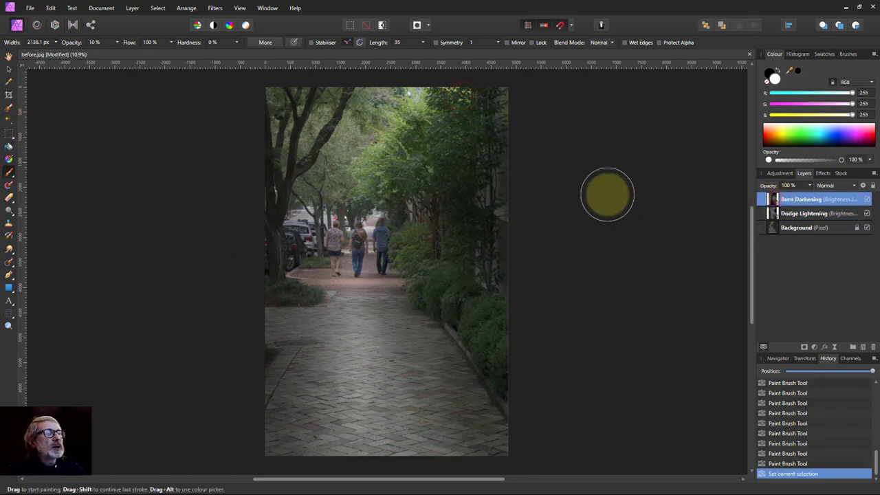
mouse_move(775, 78)
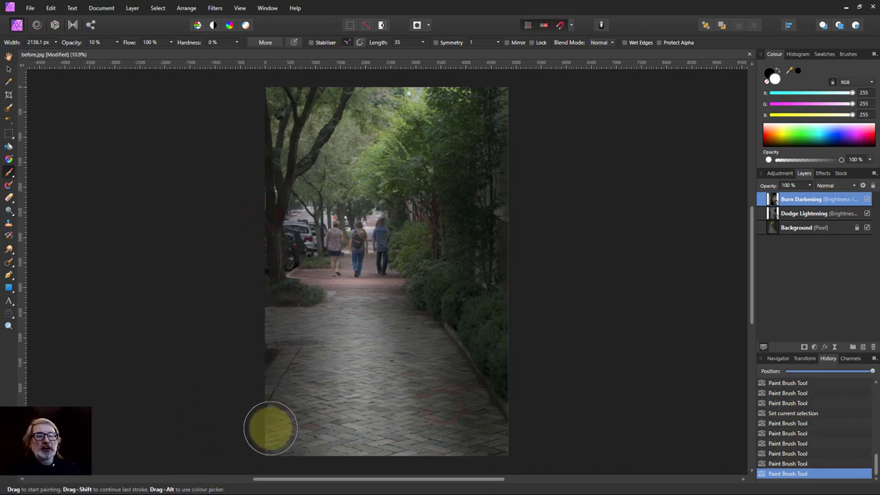
mouse_move(316, 223)
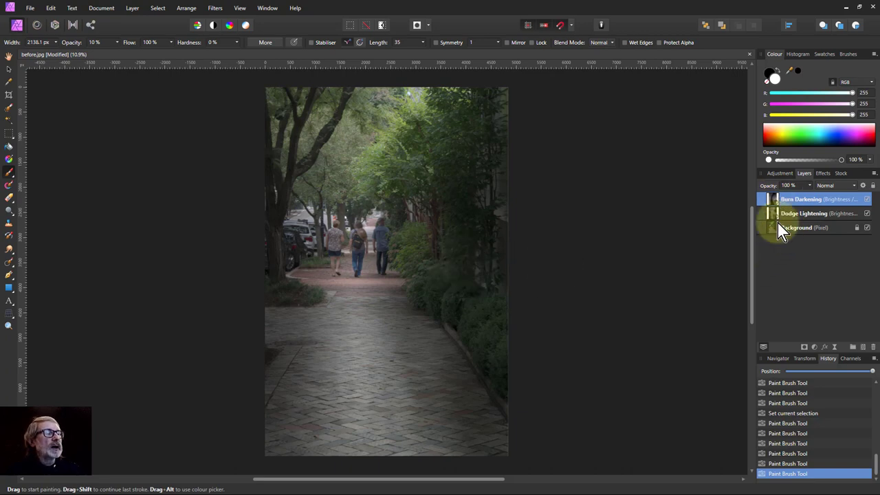
mouse_move(773, 218)
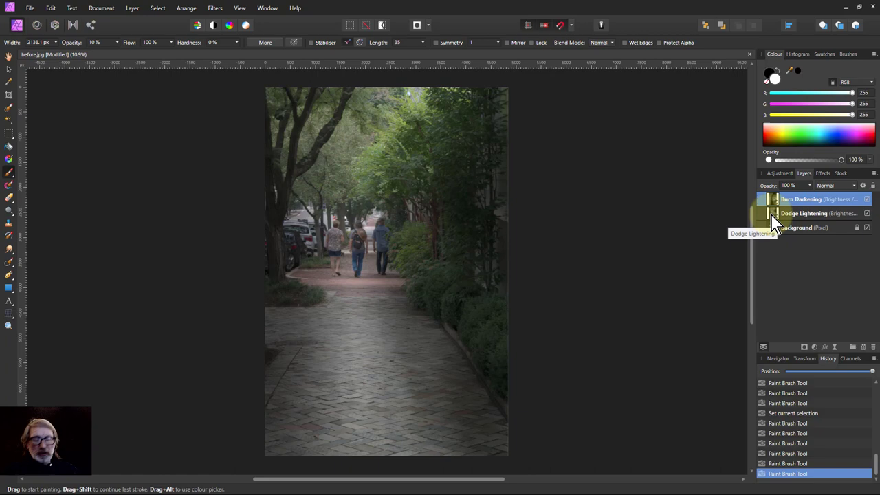
Step: Reselect the Dodge Lightening layer for further brightening of the walkers and path
click(804, 213)
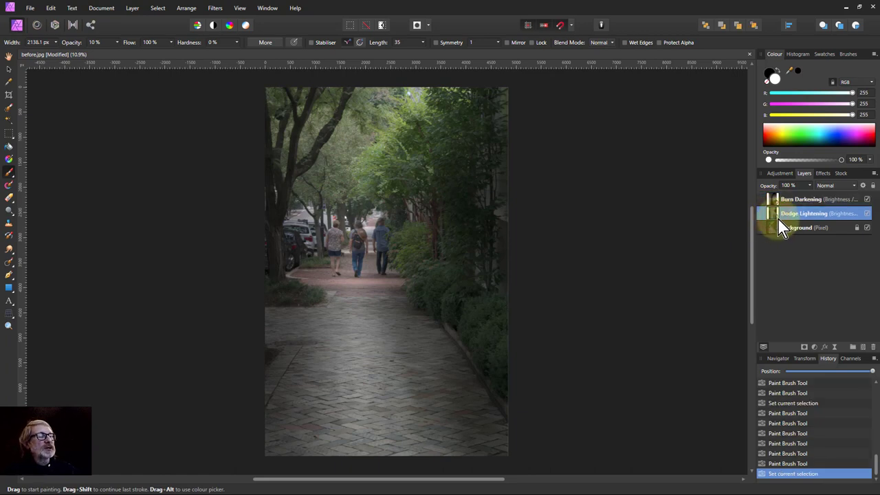
mouse_move(776, 221)
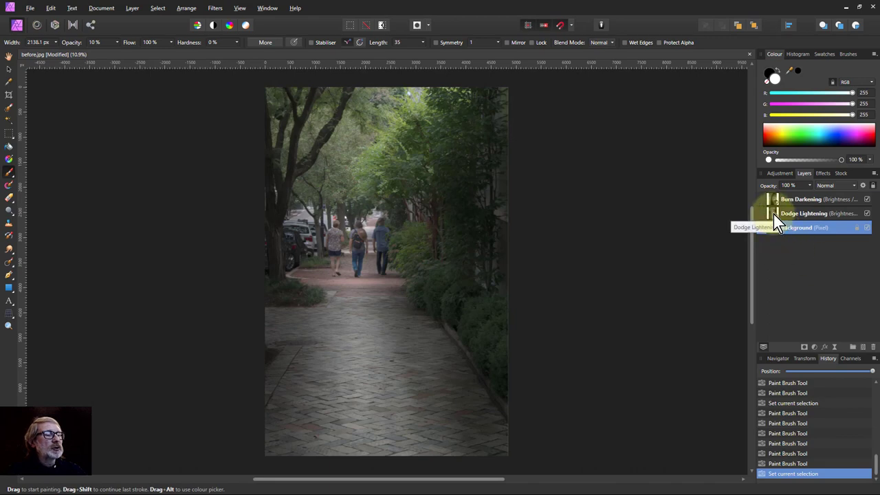
click(804, 213)
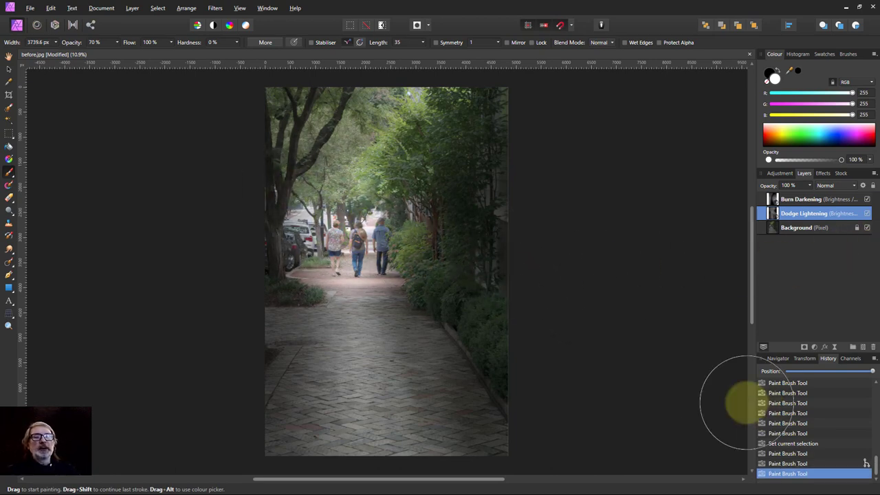
mouse_move(825, 295)
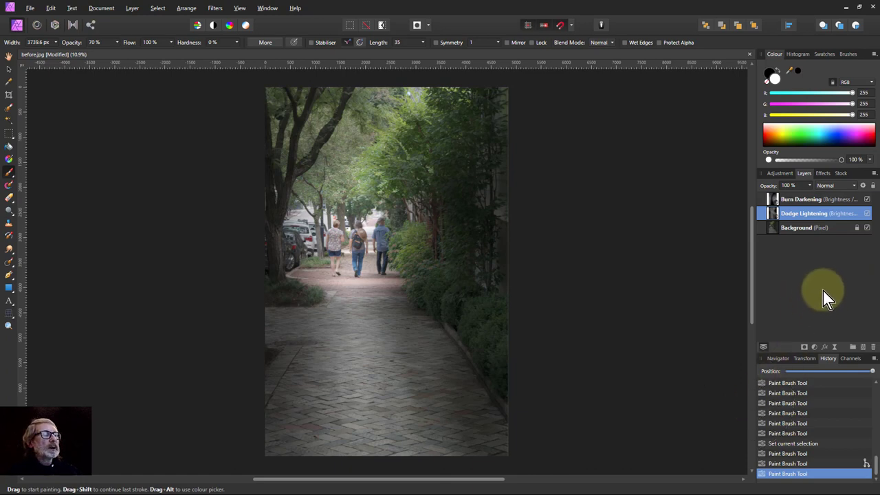
click(818, 199)
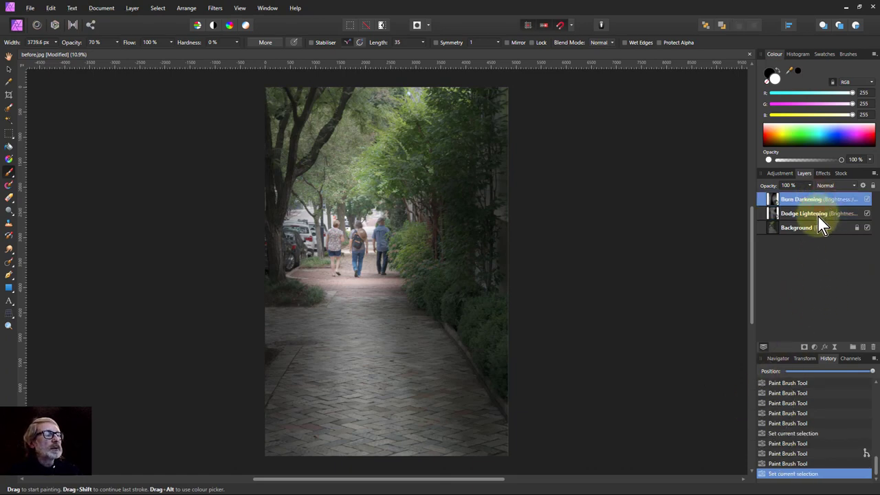
click(803, 213)
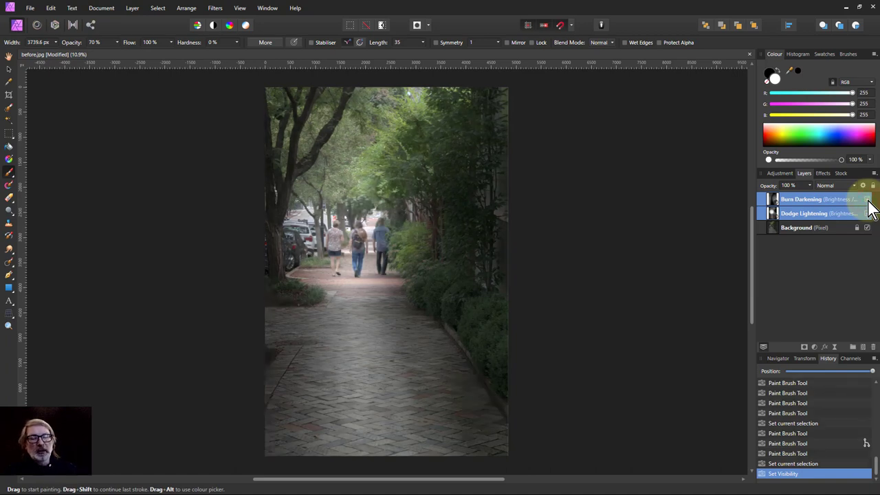
click(804, 214)
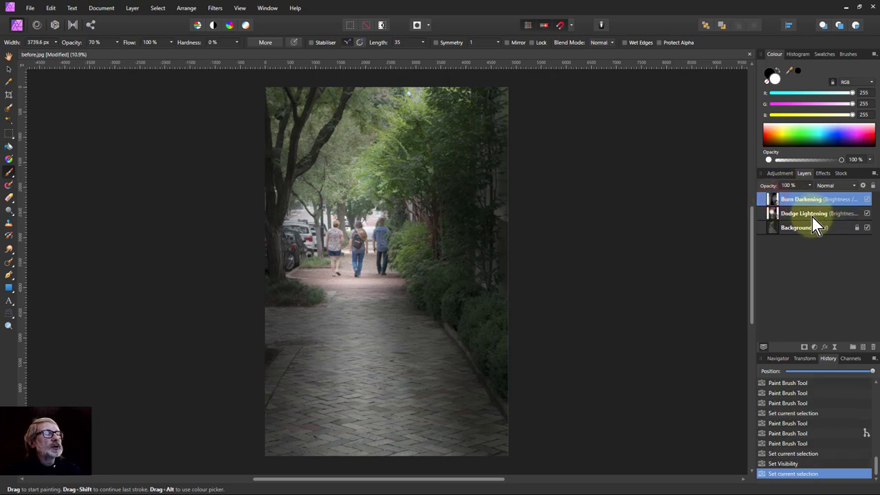
click(801, 199)
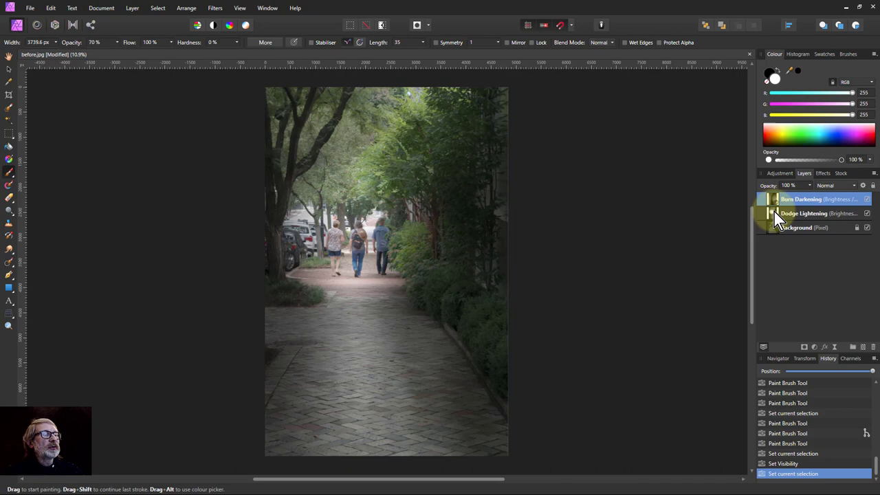
click(815, 213)
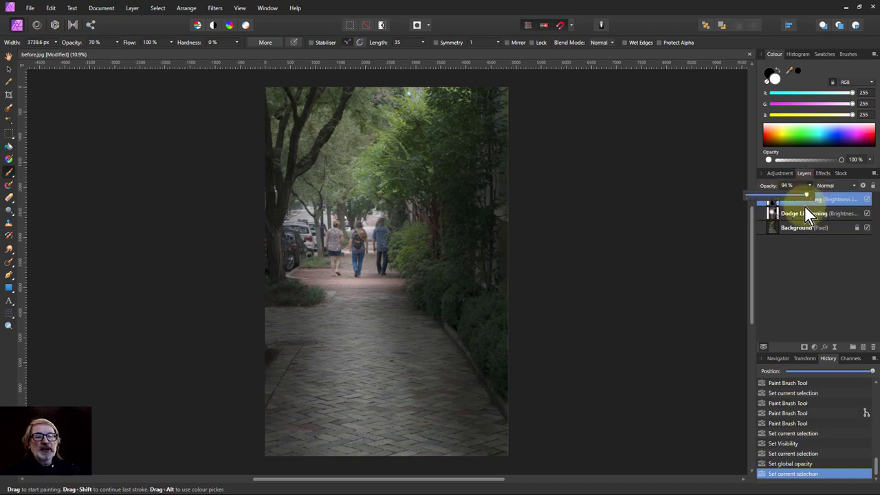
Step: Drag the Burn Darkening layer's opacity slider down and settle it at 55%
drag(806, 193, 782, 193)
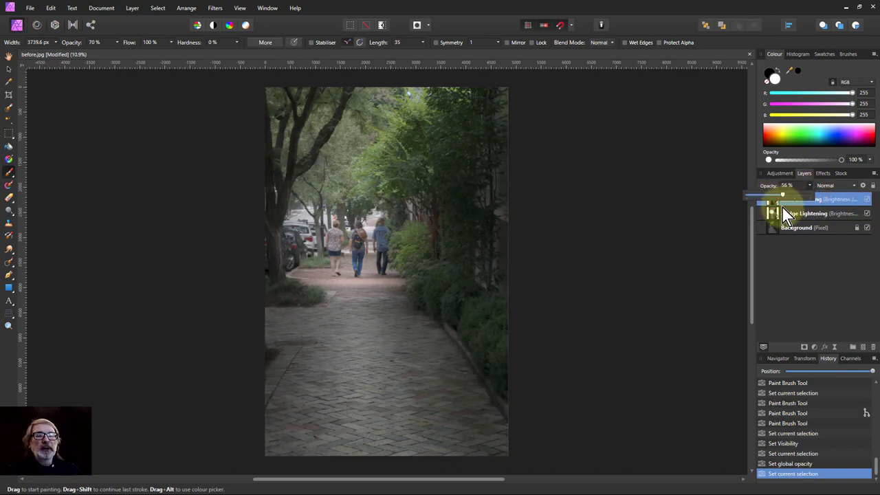
click(811, 199)
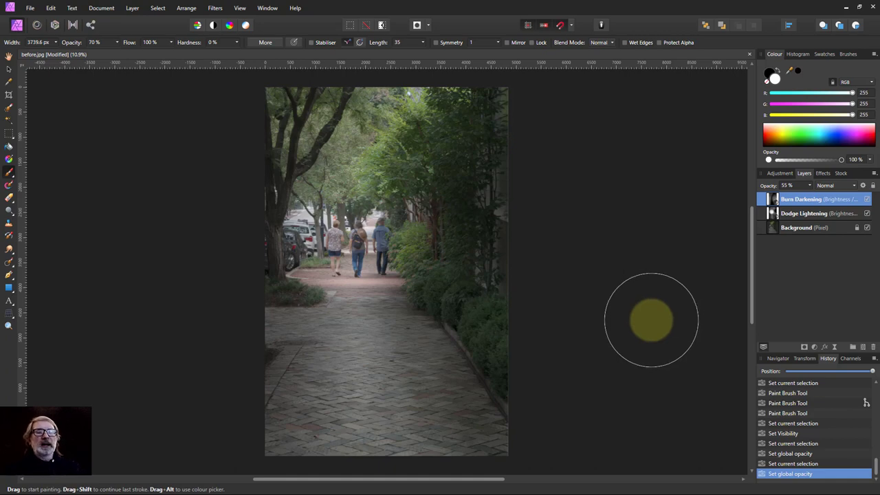
mouse_move(629, 304)
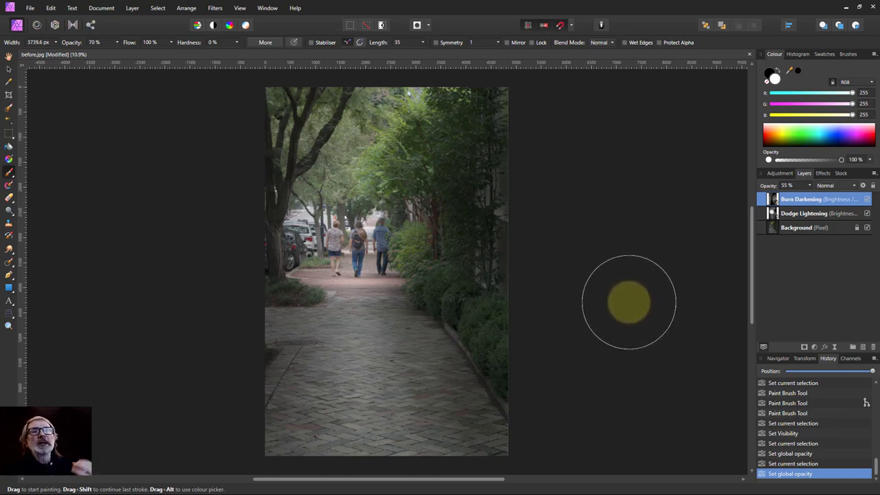
mouse_move(536, 76)
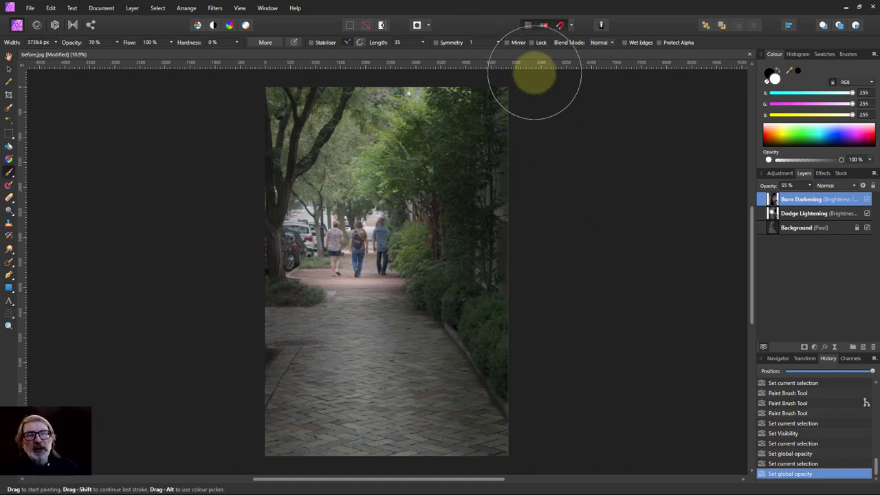